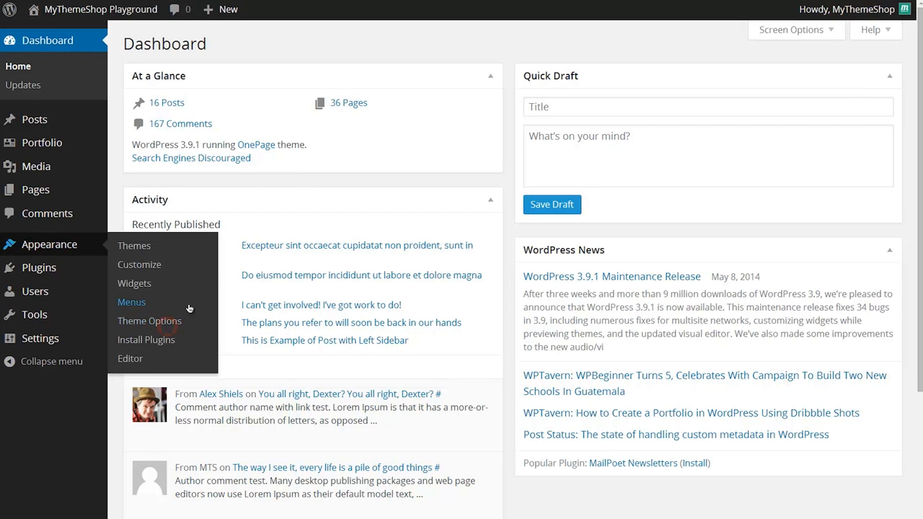
Open the MyThemeShop Theme Options panel from the Appearance menu.
{"action": "left_click", "coordinate": [150, 320]}
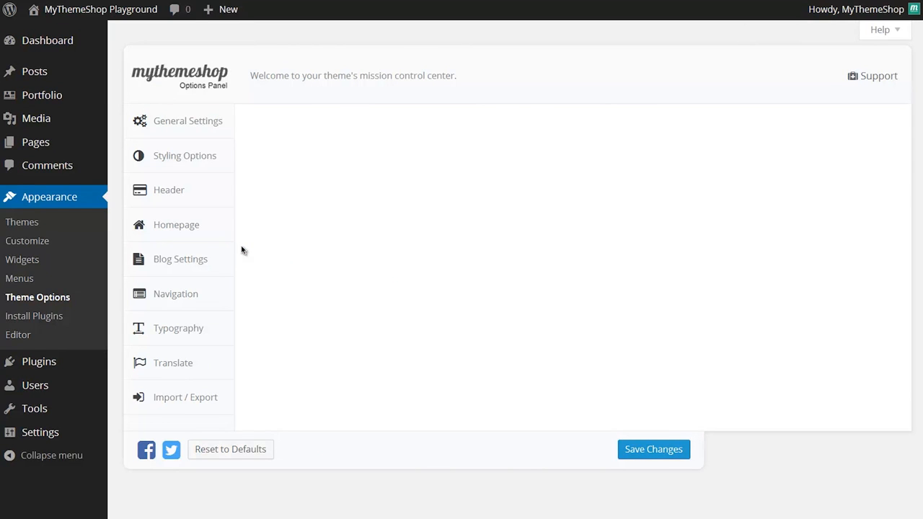
Show the Homepage section with its Slider settings in the options panel.
{"action": "left_click", "coordinate": [176, 225]}
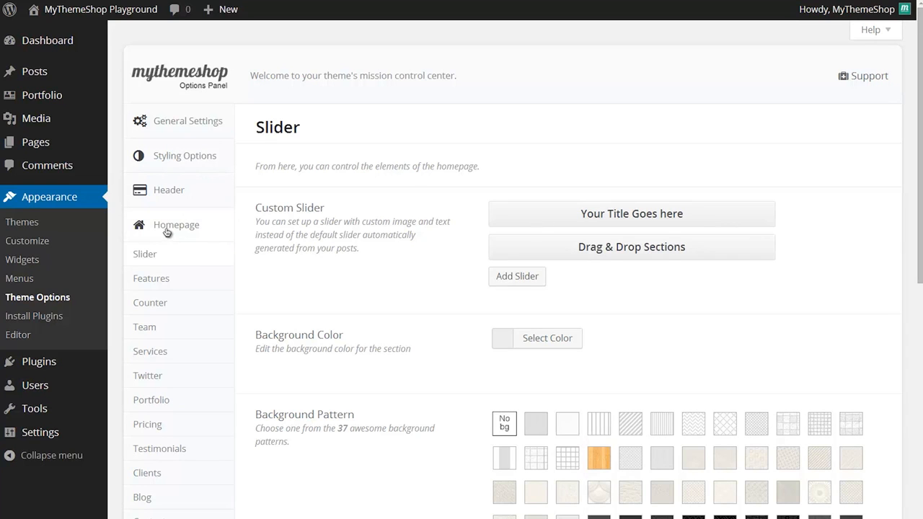
{"action": "mouse_move", "coordinate": [324, 267]}
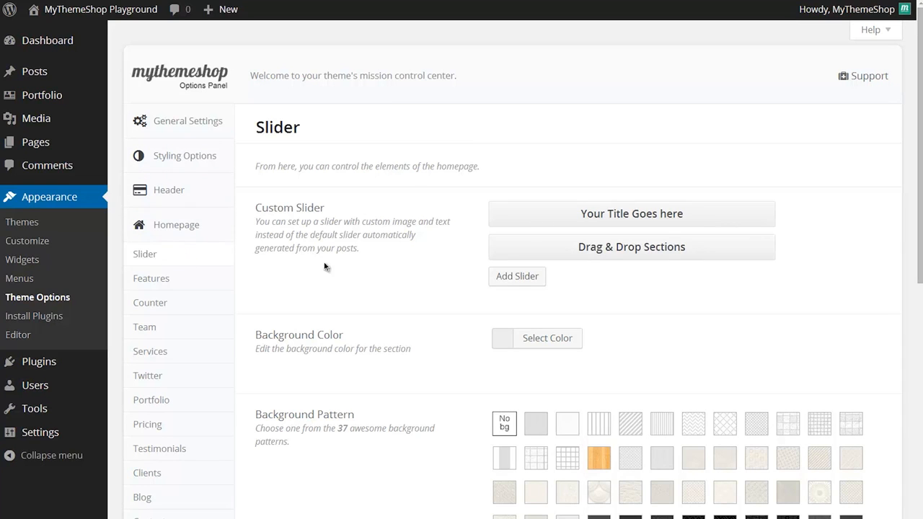
{"action": "mouse_move", "coordinate": [562, 218]}
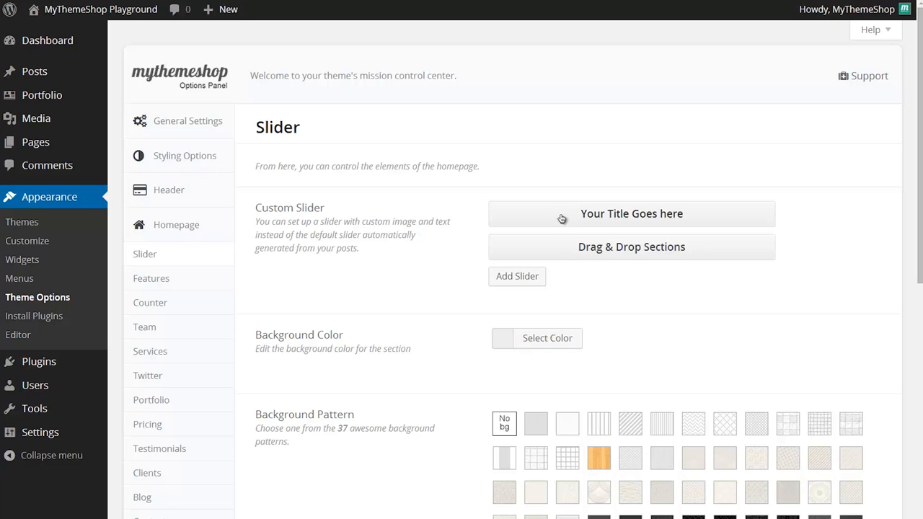
{"action": "mouse_move", "coordinate": [547, 247]}
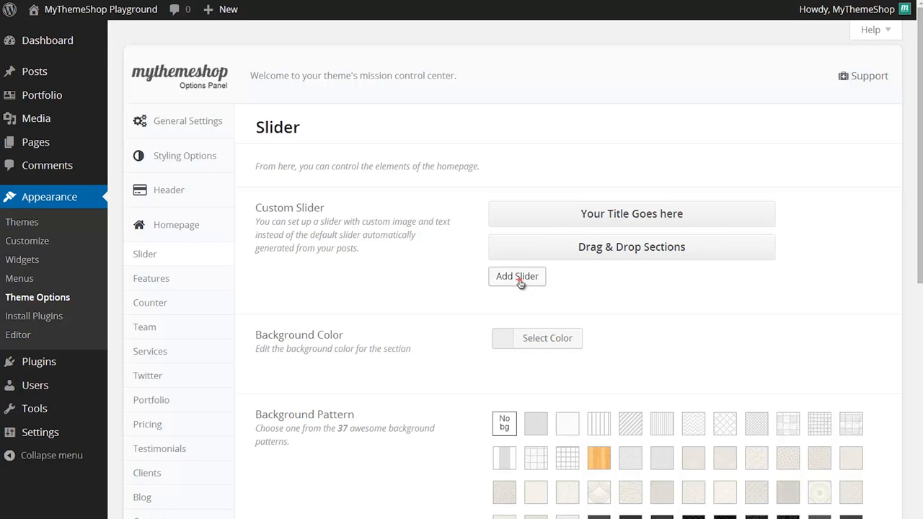
Add a new custom slide and title it 'Creative OnePage Theme'.
{"action": "left_click", "coordinate": [516, 277]}
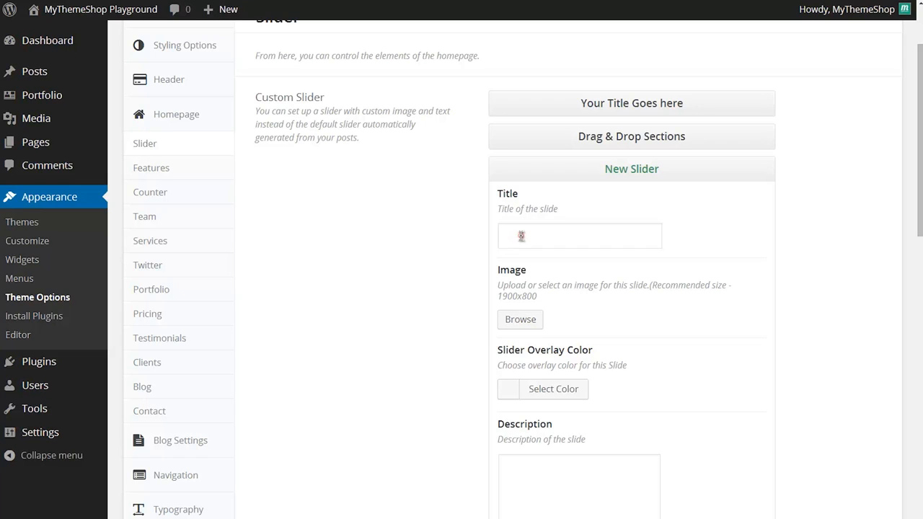
{"action": "type", "text": "Creative"}
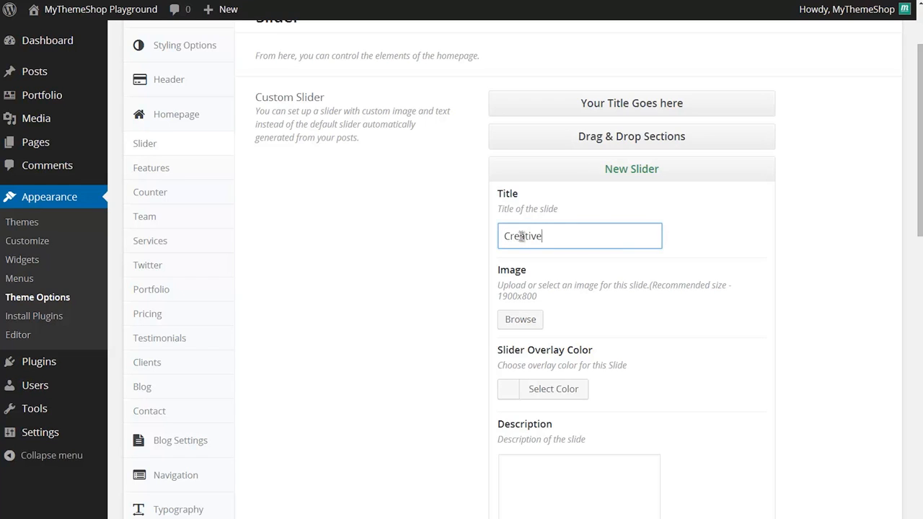
{"action": "type", "text": "OnePage Theme"}
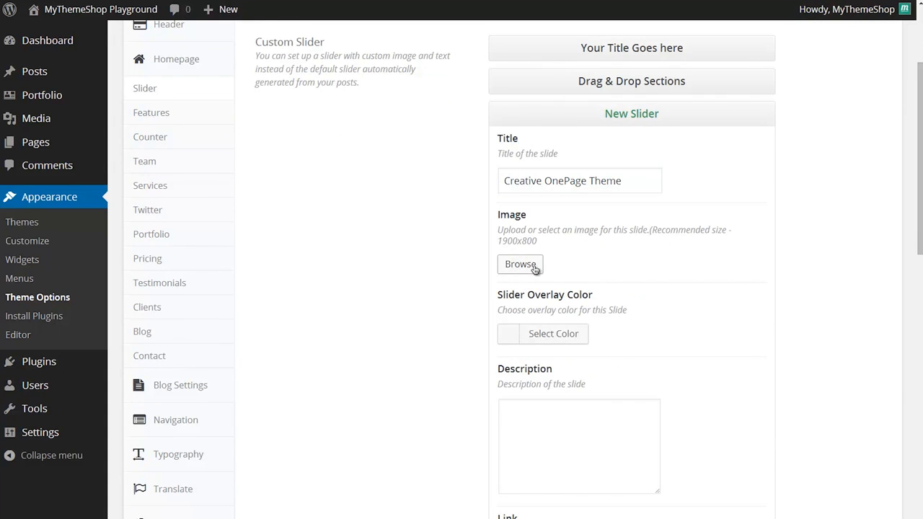
{"action": "mouse_move", "coordinate": [516, 263]}
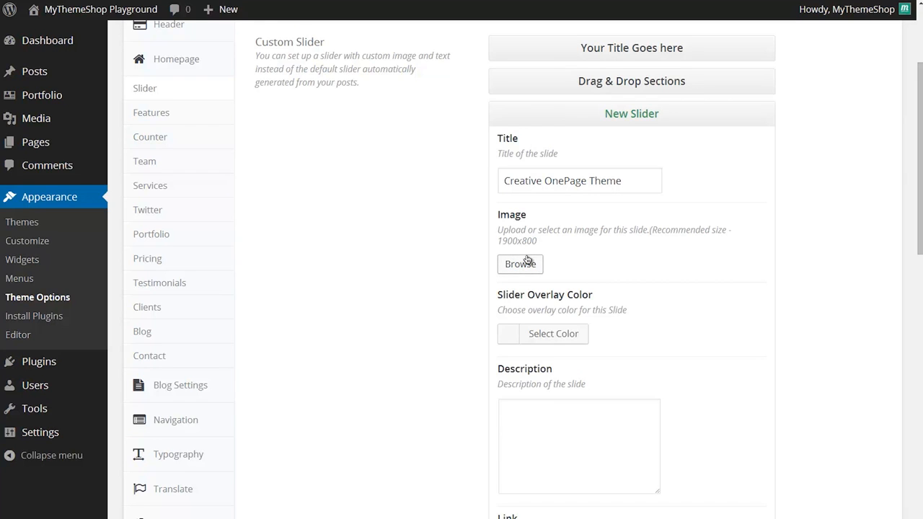
Upload nothumb.jpg from the computer and insert it as the slide's image.
{"action": "left_click", "coordinate": [520, 264]}
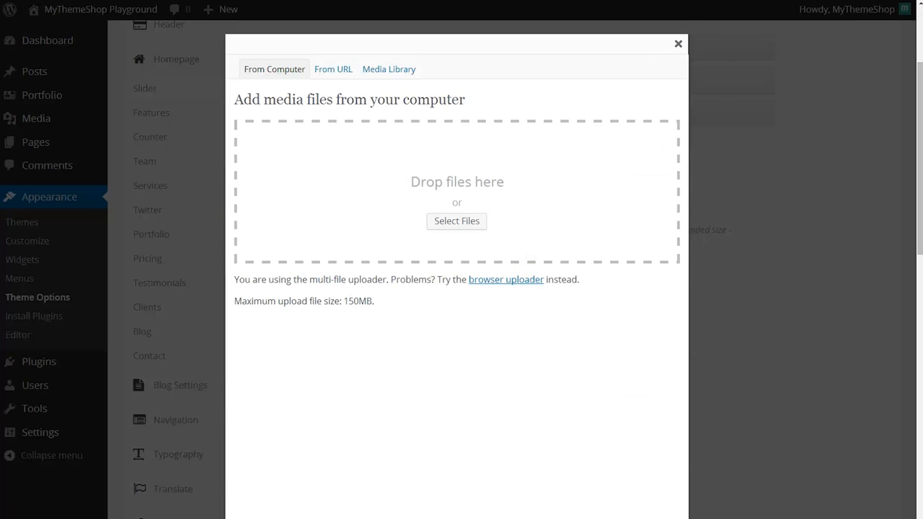
{"action": "left_click", "coordinate": [456, 222]}
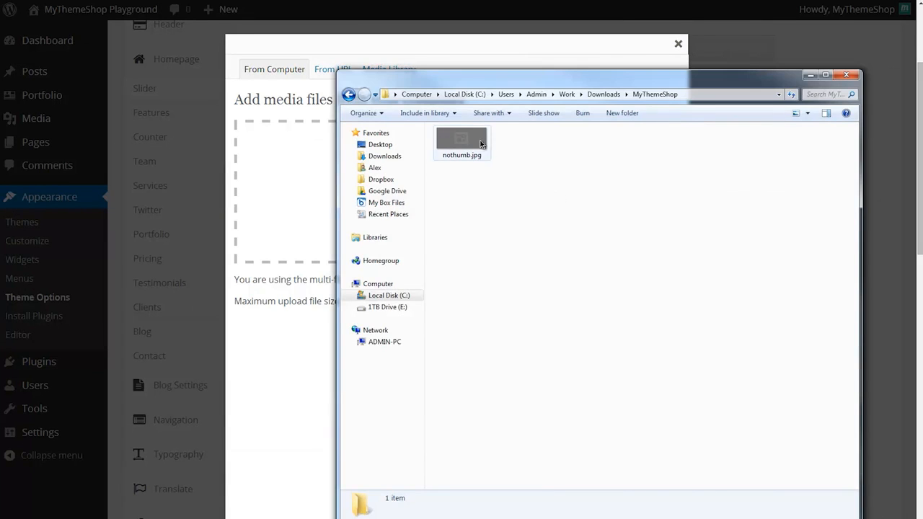
{"action": "left_click_drag", "start_coordinate": [461, 143], "coordinate": [315, 173]}
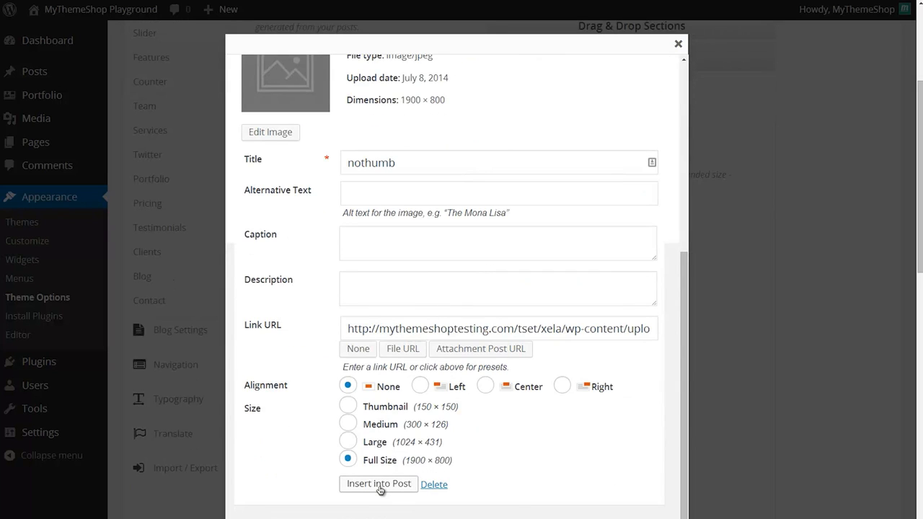
{"action": "left_click", "coordinate": [378, 484]}
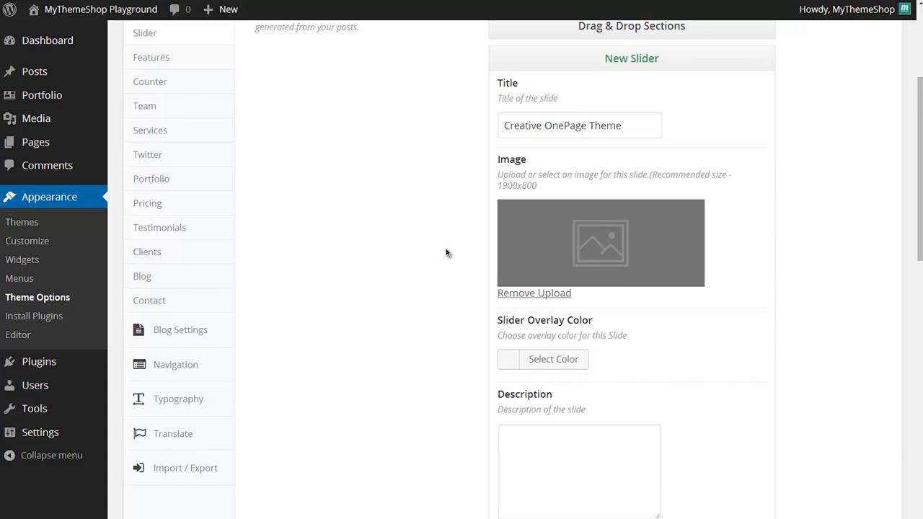
Set the slide's overlay colour to pink #e16e7b in the colour picker.
{"action": "scroll", "scroll_direction": "down", "scroll_amount": 3}
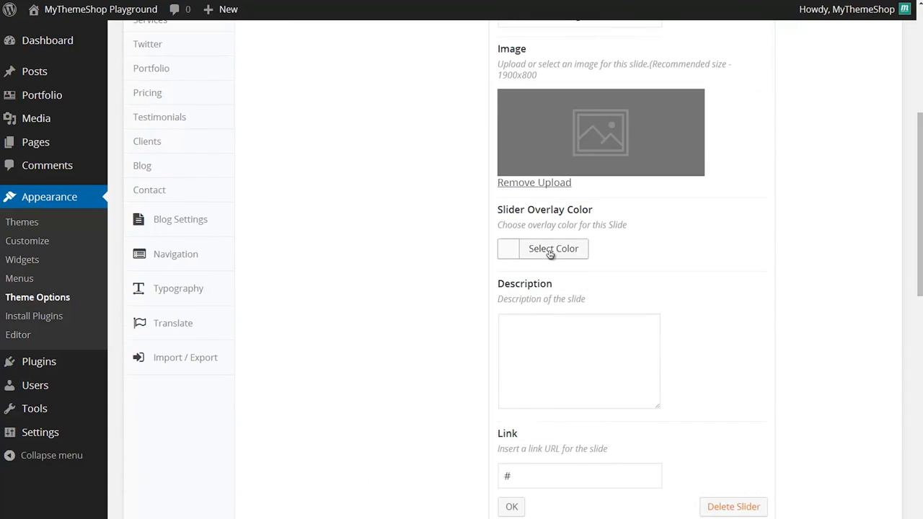
{"action": "left_click", "coordinate": [554, 248]}
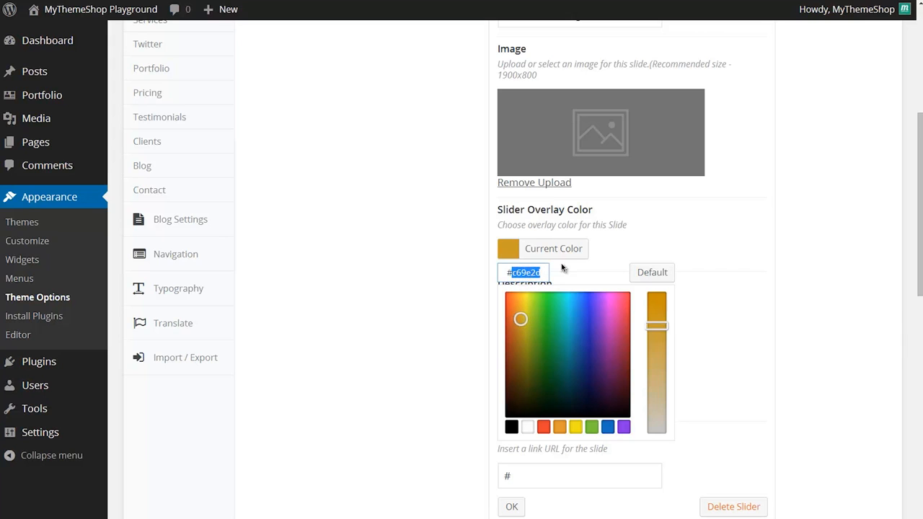
{"action": "left_click", "coordinate": [655, 307]}
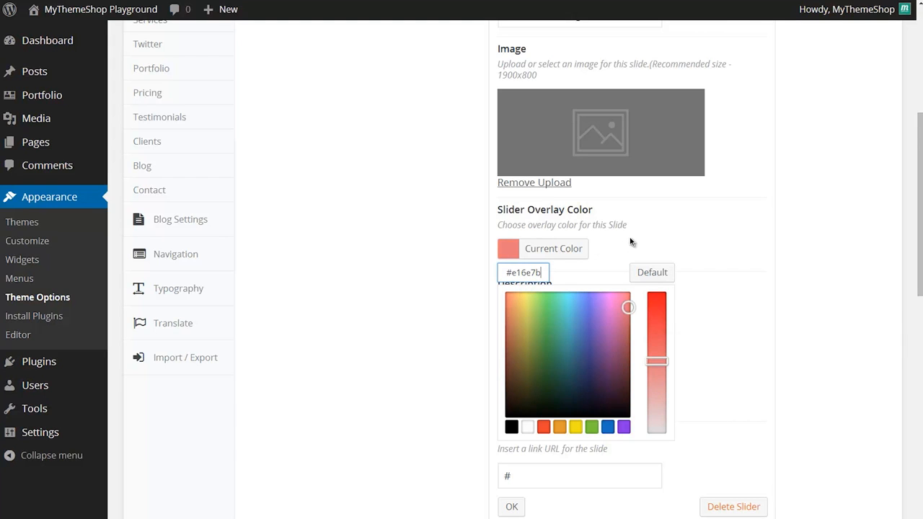
{"action": "left_click", "coordinate": [629, 240]}
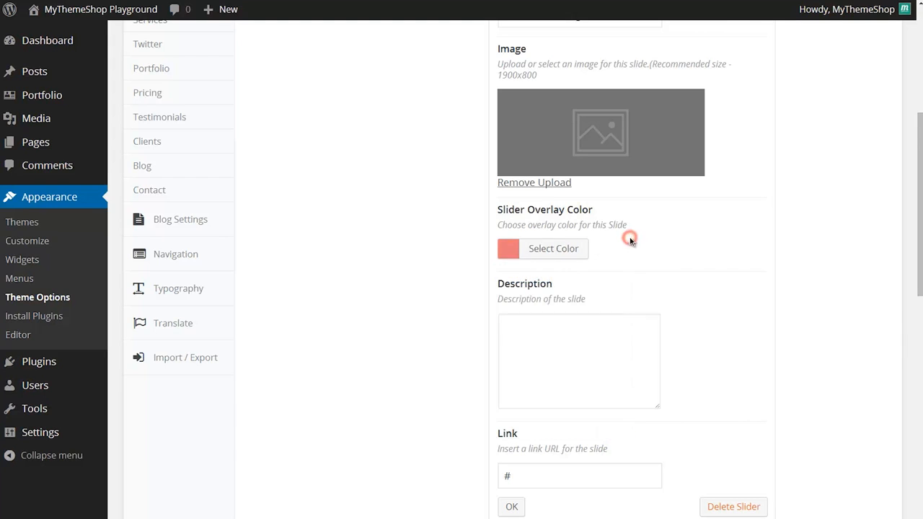
Enter the 'Curabitur hendrerit lacinia vestibulum...' placeholder description and collapse the finished slide.
{"action": "scroll", "scroll_direction": "down", "scroll_amount": 3}
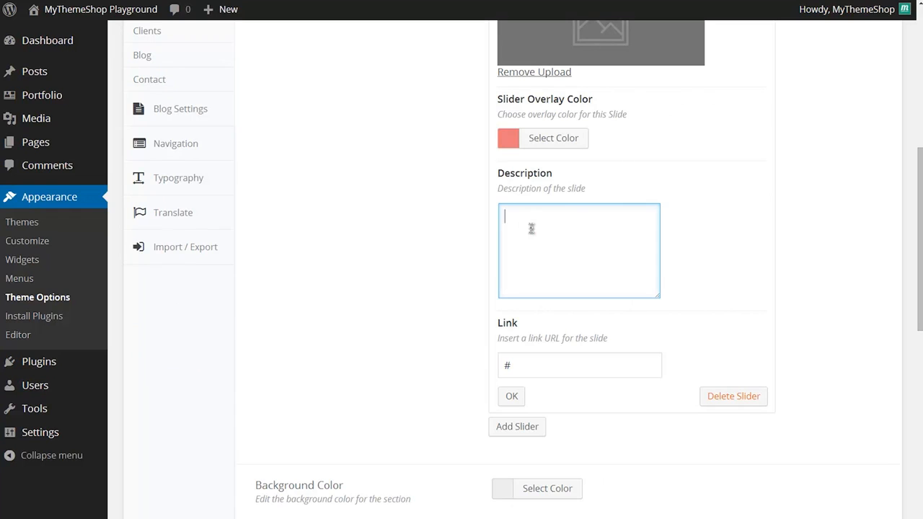
{"action": "type", "text": "Curabitur hendrerit lacinia vestibulum. Pellentesque lacus dui, rutrum quis nunc sit amet, laoreet convallis leo."}
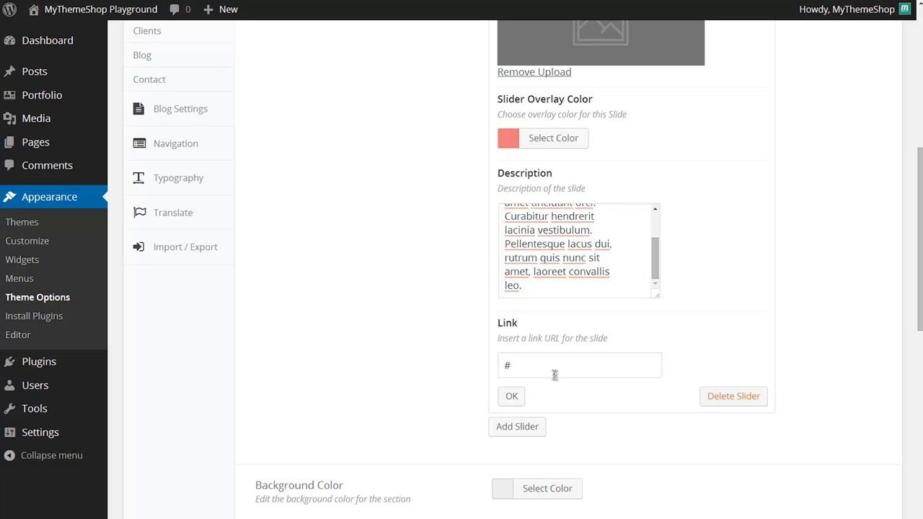
{"action": "left_click", "coordinate": [580, 365]}
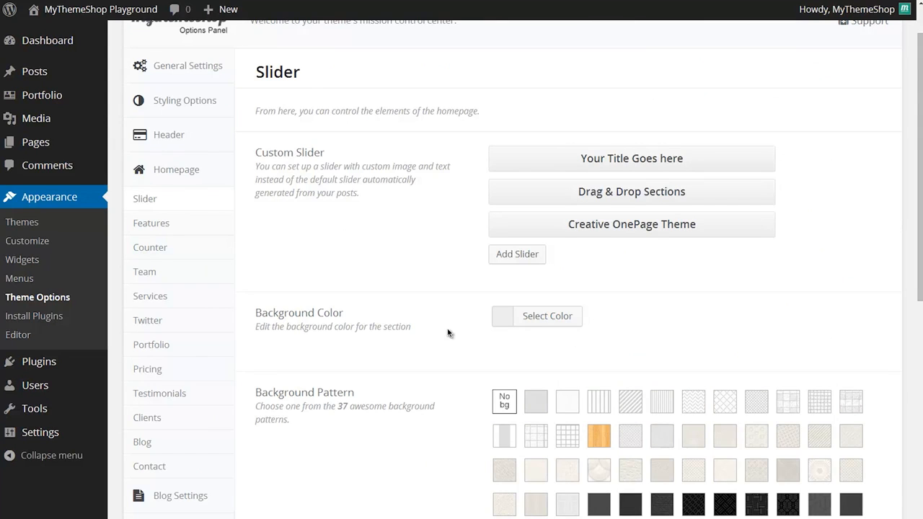
{"action": "mouse_move", "coordinate": [447, 222]}
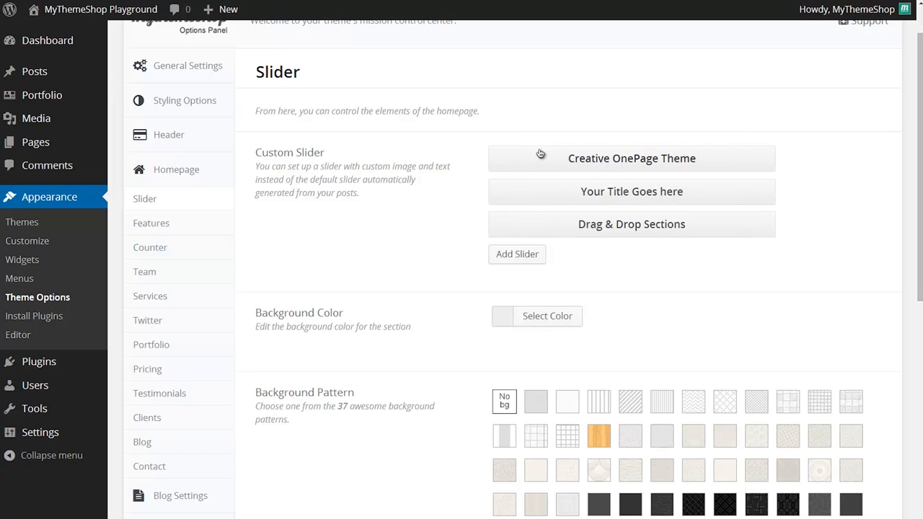
{"action": "mouse_move", "coordinate": [598, 229]}
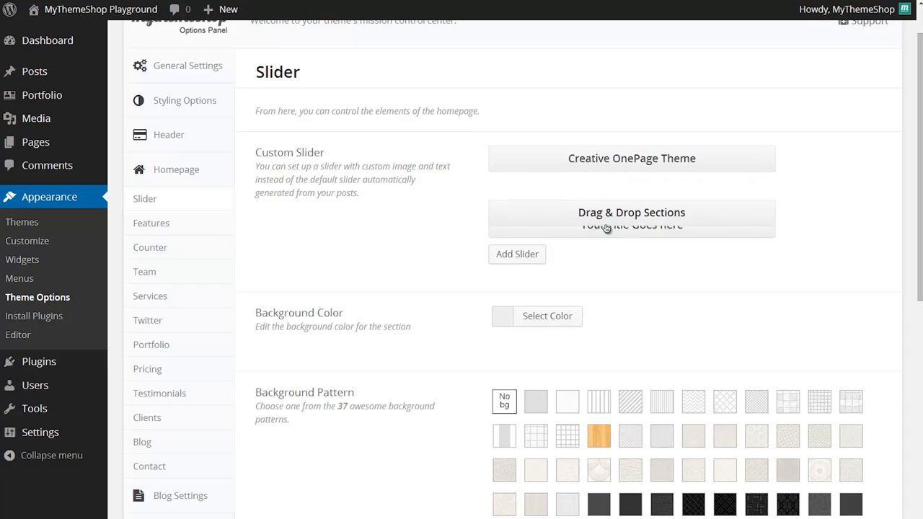
Save the slider settings with Creative OnePage Theme ordered first.
{"action": "scroll", "scroll_direction": "down", "scroll_amount": 3}
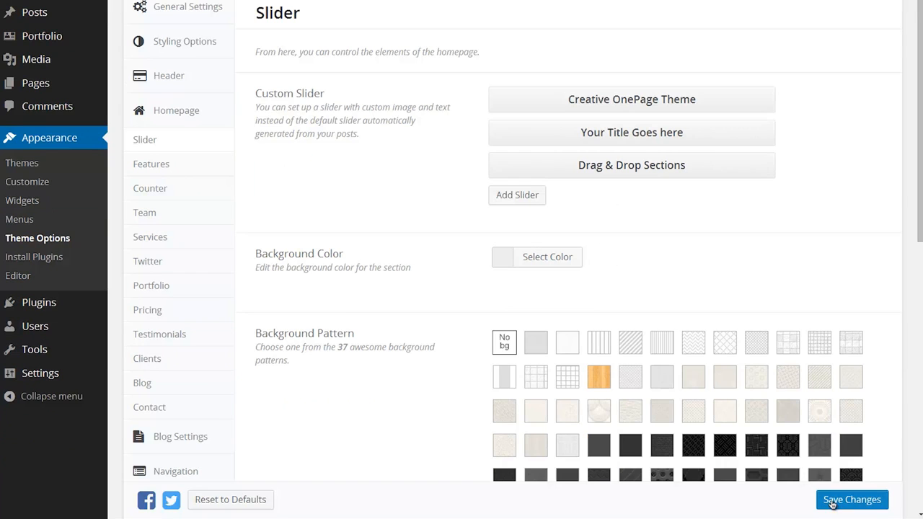
{"action": "left_click", "coordinate": [851, 500]}
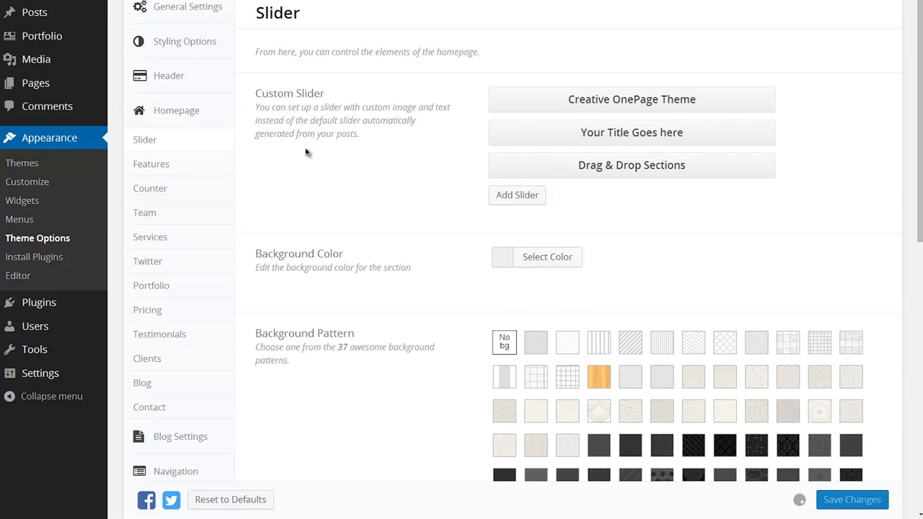
{"action": "scroll", "scroll_direction": "up", "scroll_amount": 3}
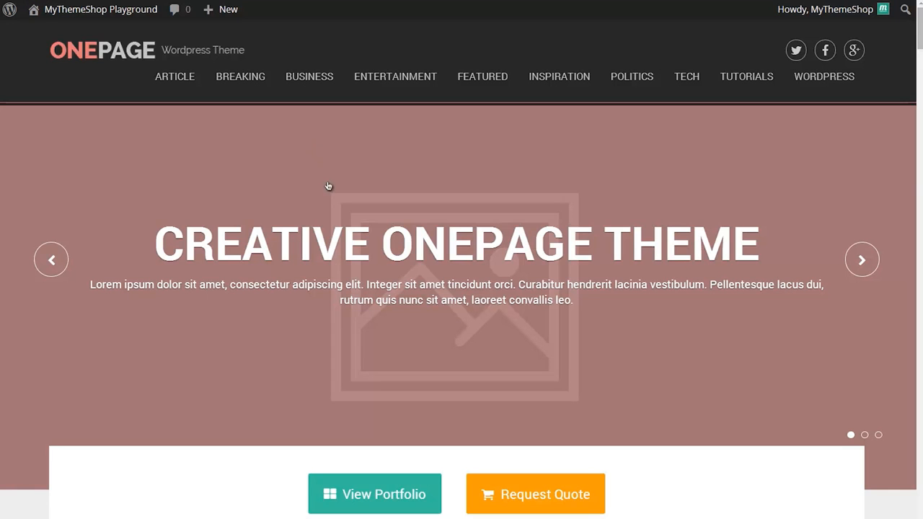
{"action": "mouse_move", "coordinate": [381, 173]}
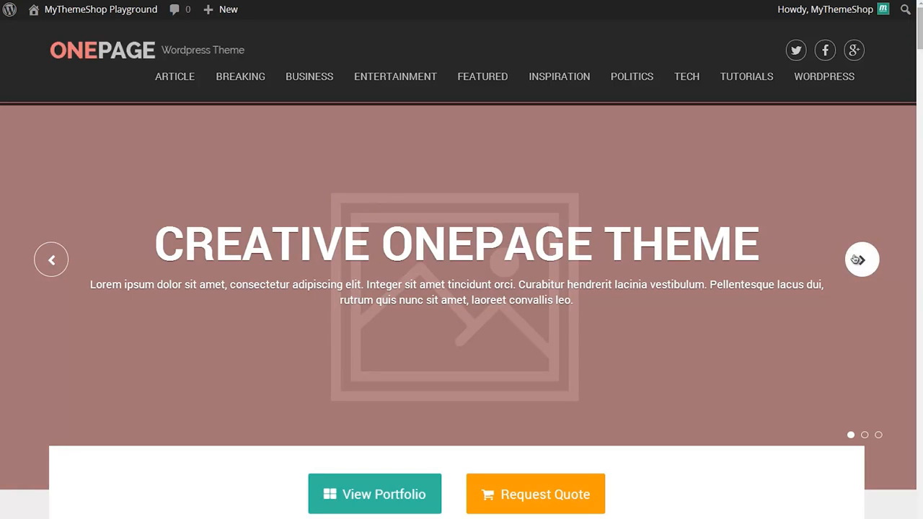
Advance the live slider through Your Title Goes Here to Drag & Drop Sections.
{"action": "left_click", "coordinate": [863, 260]}
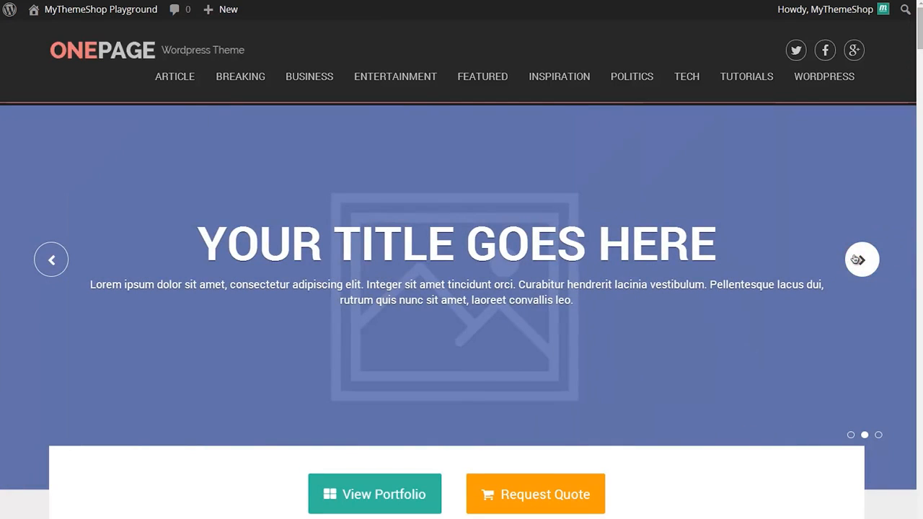
{"action": "left_click", "coordinate": [863, 260]}
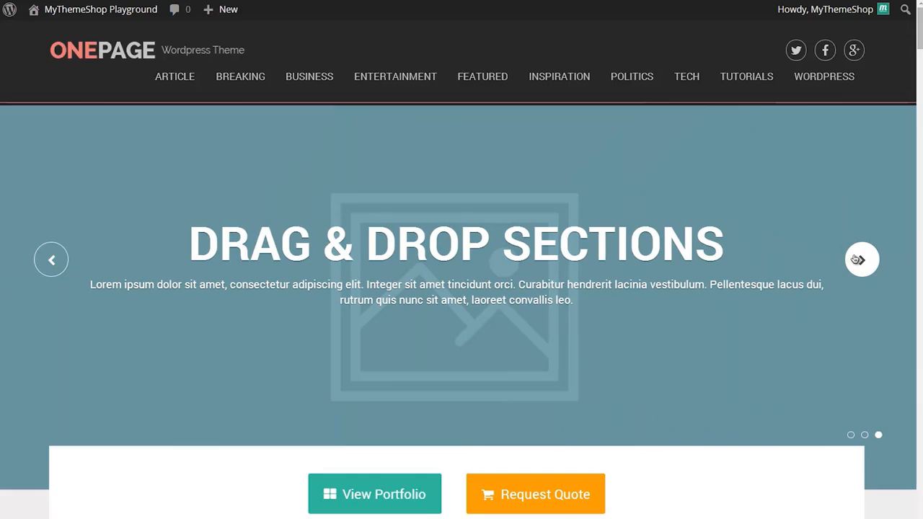